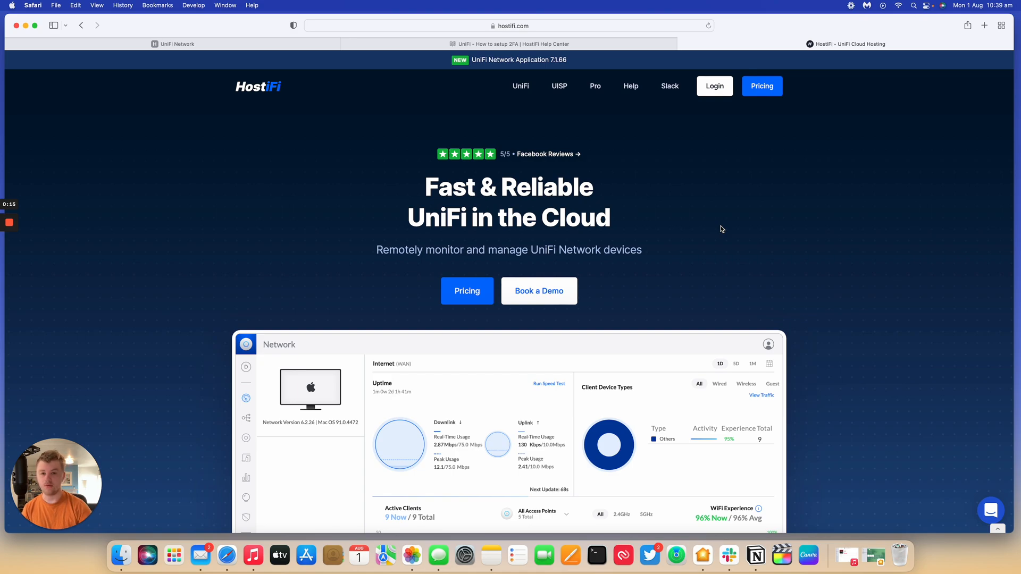
mouse_move(558, 38)
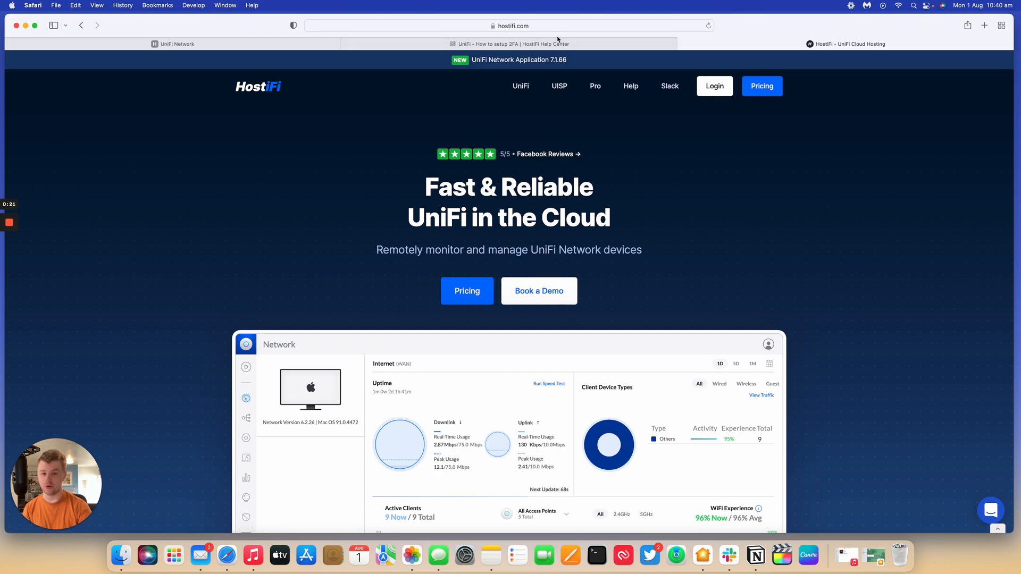
- Open the 'UniFi – How to setup 2FA' help article and scroll to its Settings step
click(510, 44)
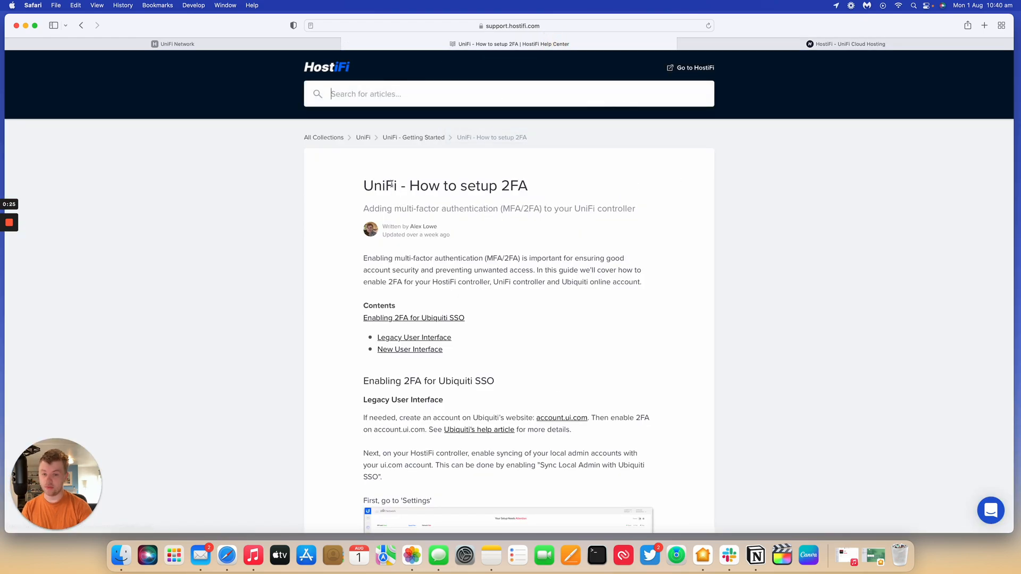
mouse_move(398, 247)
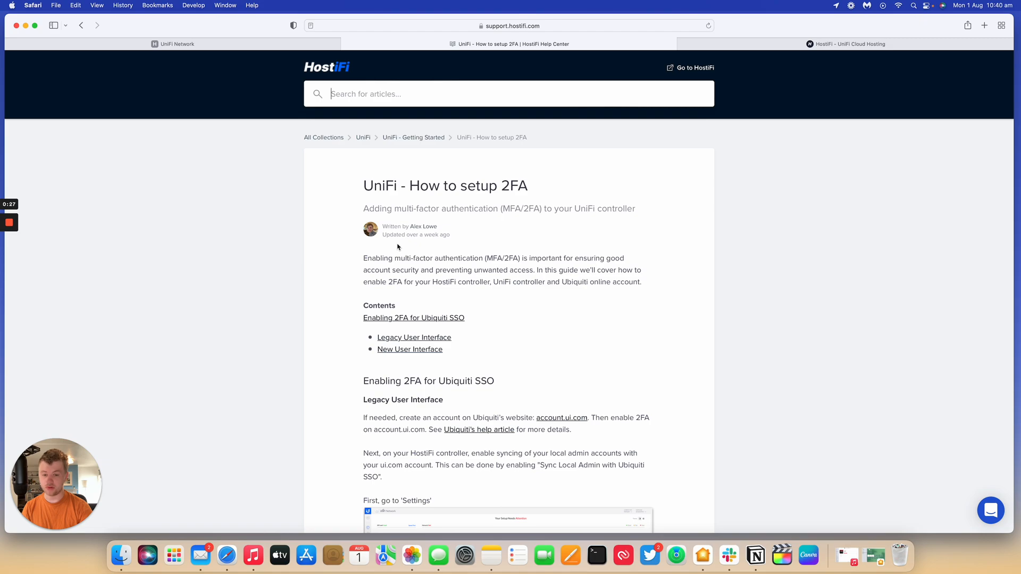
scroll(down, 3)
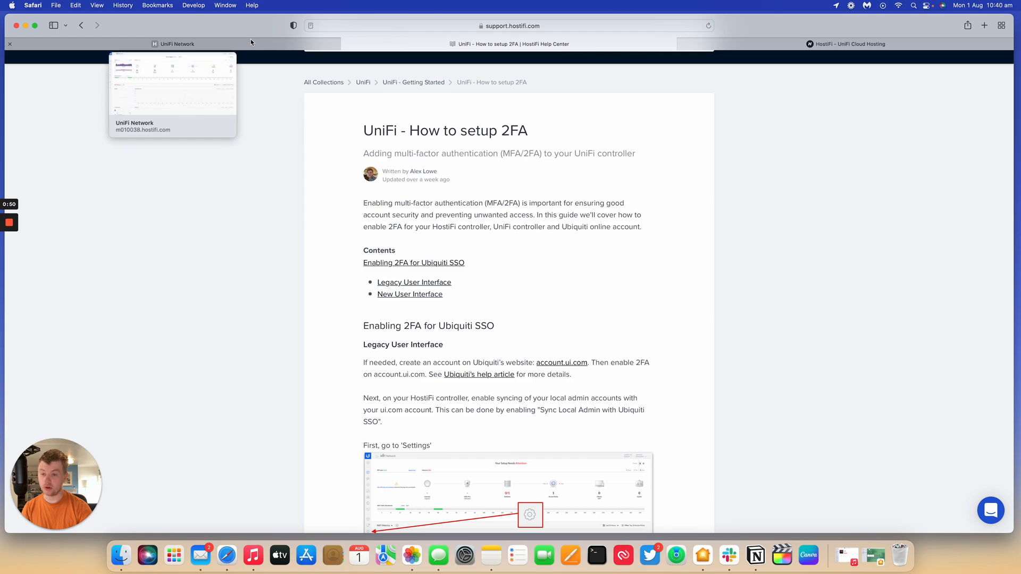
- Show the controller's devices list with the UXG-Pro, switch and access point
click(176, 43)
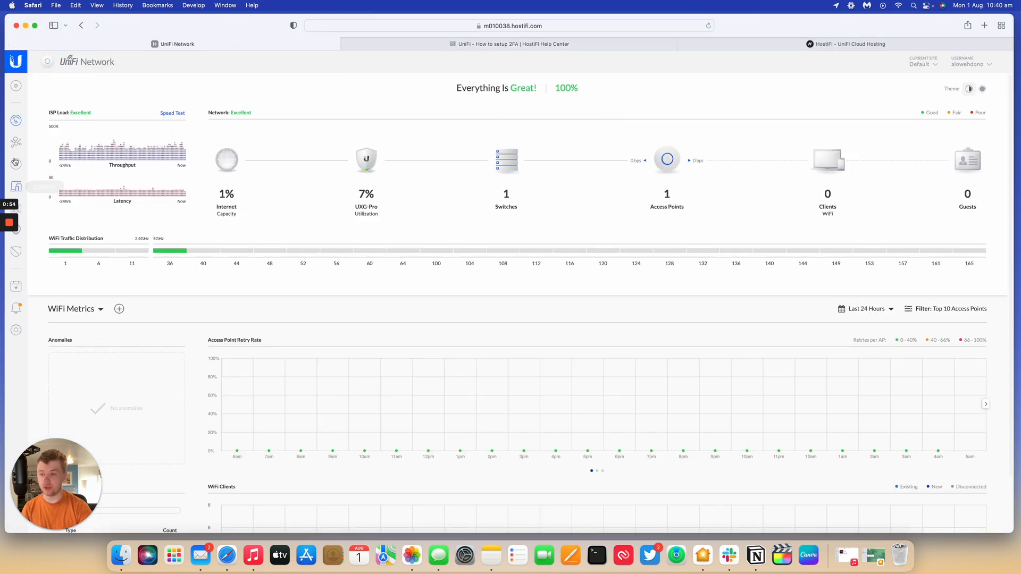
click(15, 172)
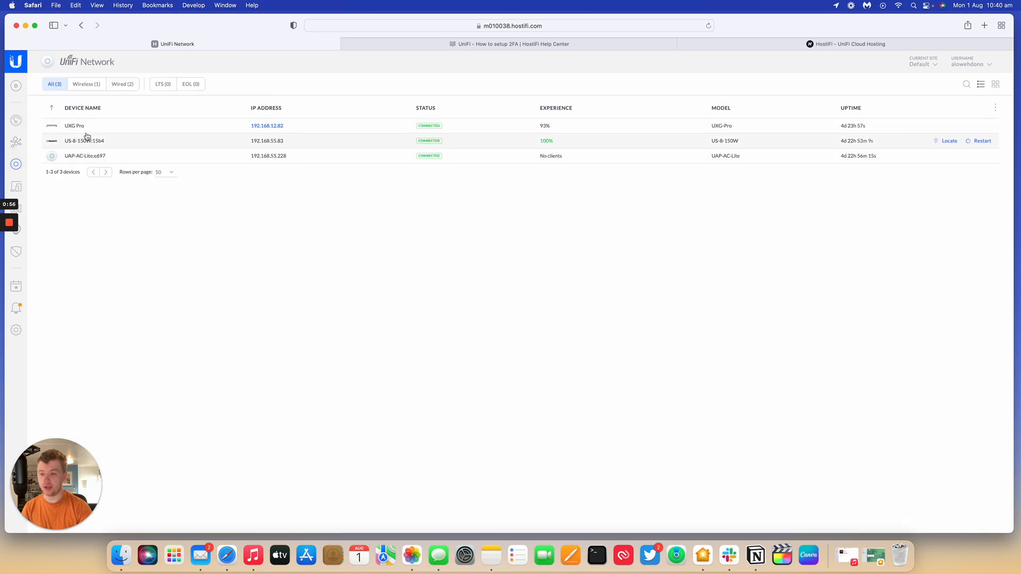
mouse_move(105, 154)
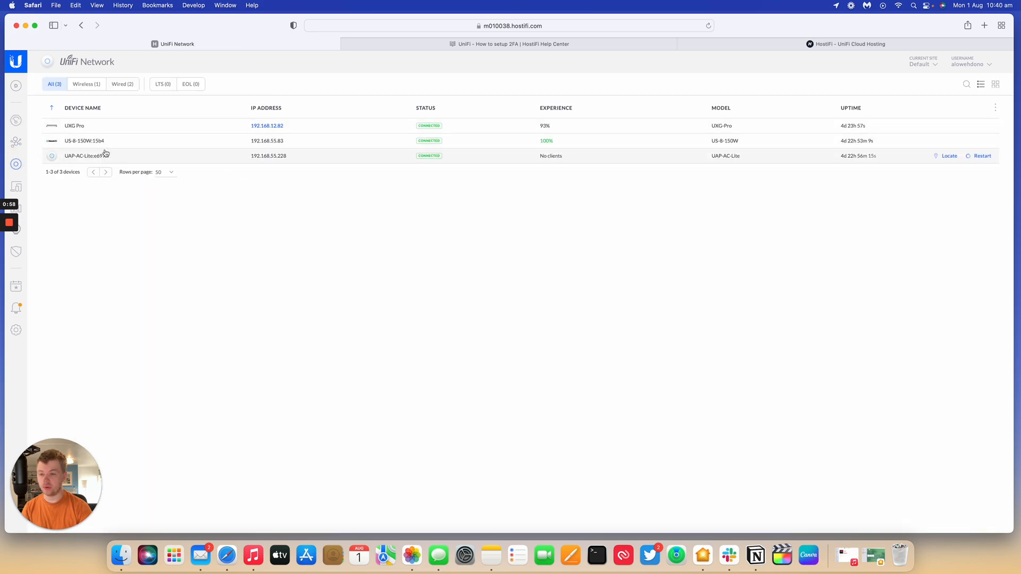
mouse_move(160, 156)
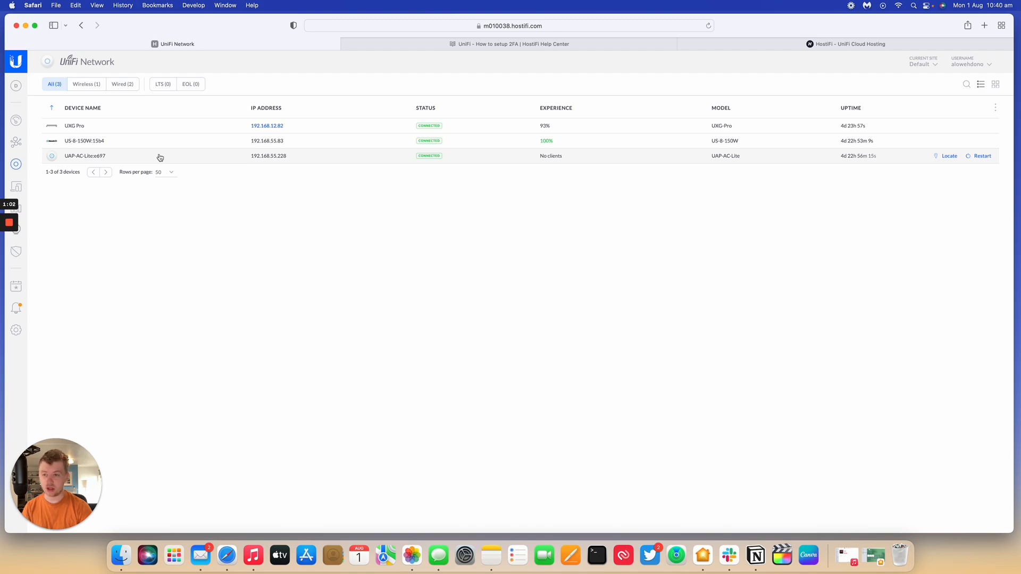
mouse_move(97, 262)
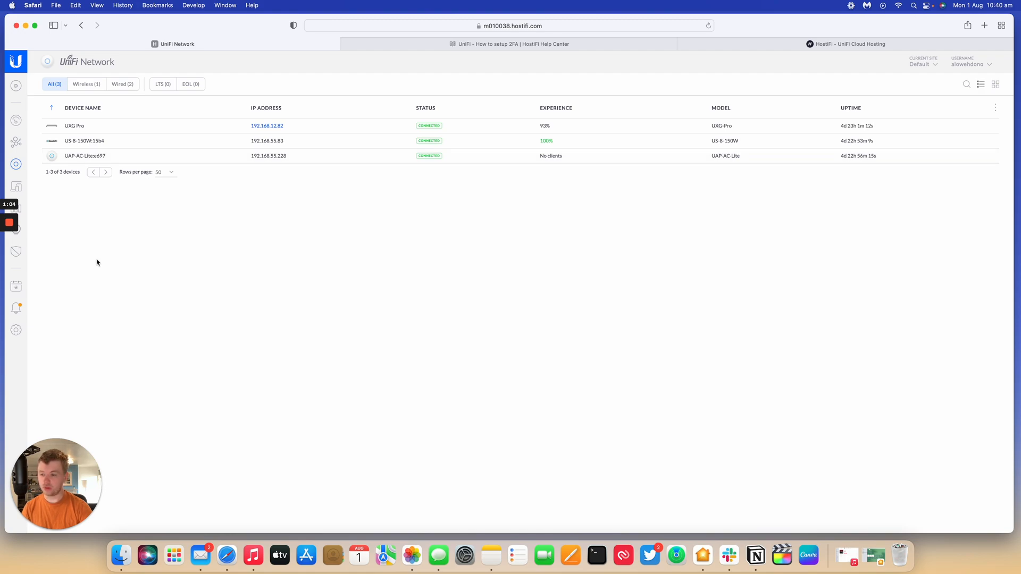
mouse_move(318, 308)
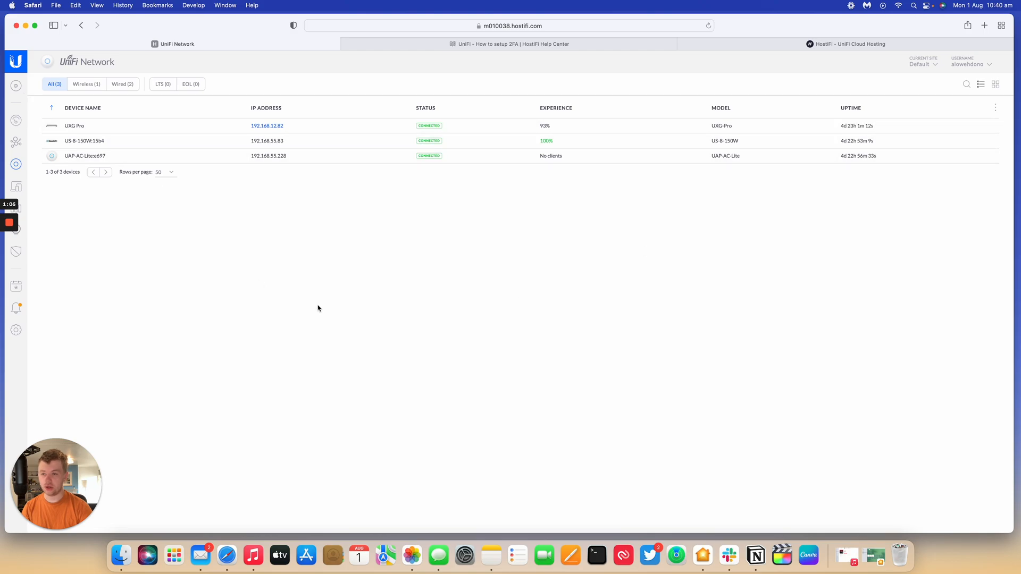
- Enable Local Login with UBNT Account under Remote Access and apply the change
click(15, 330)
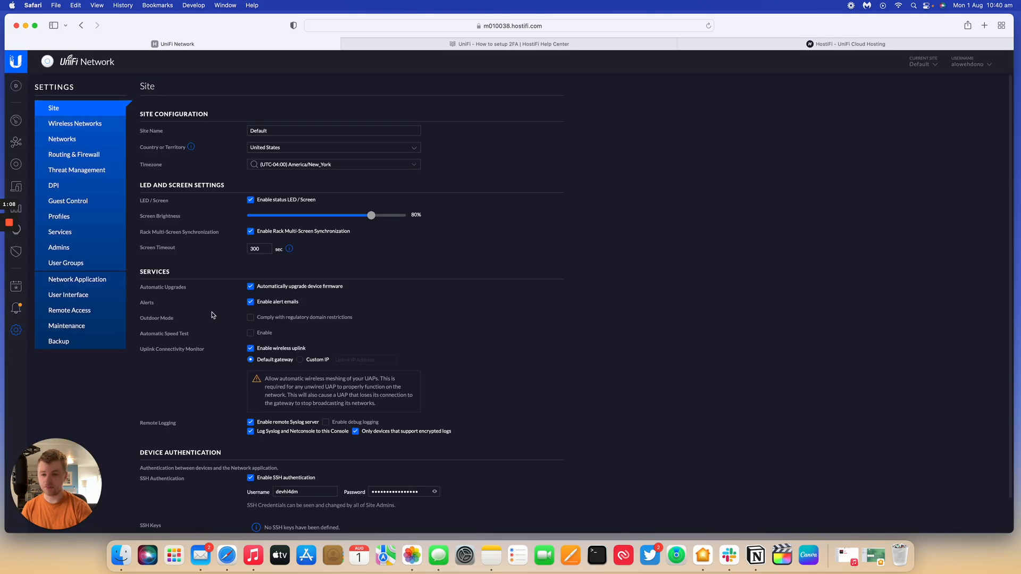
mouse_move(433, 299)
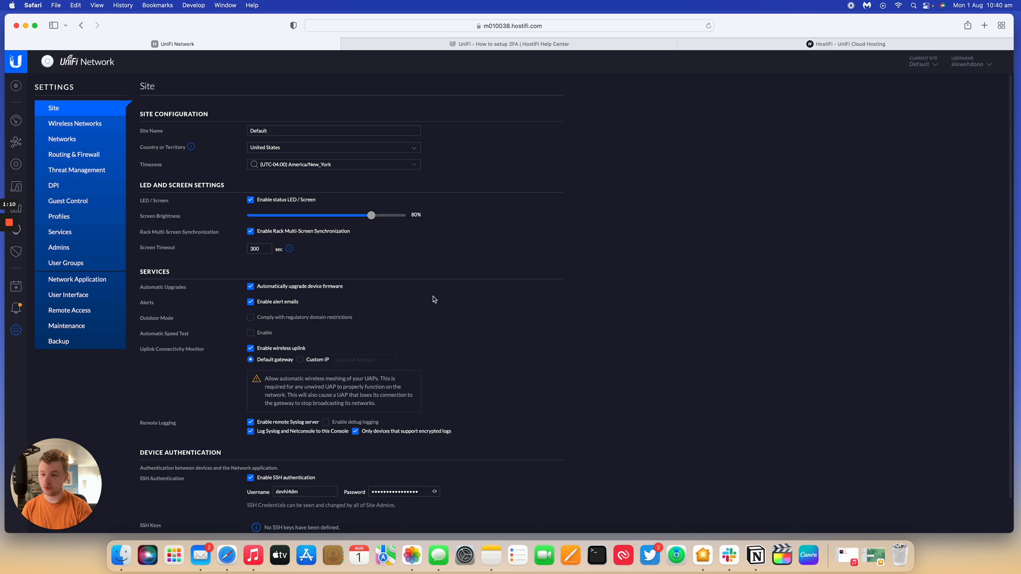
click(69, 310)
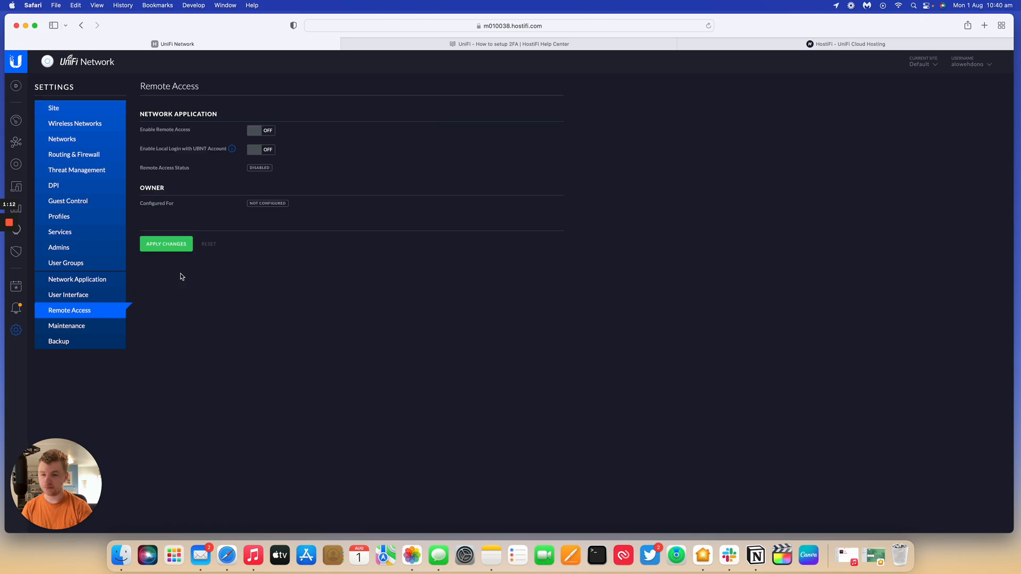
mouse_move(186, 190)
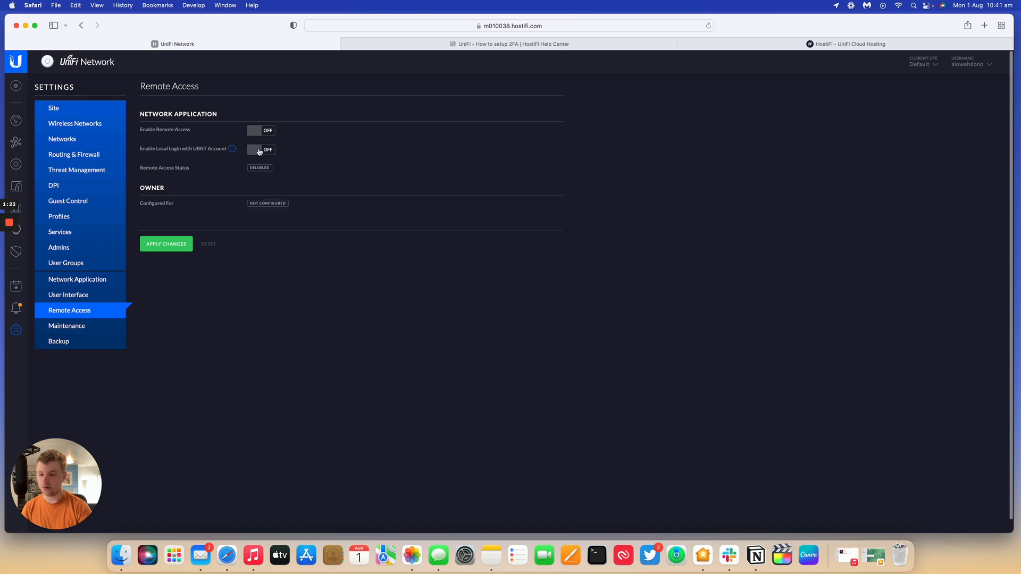
click(260, 149)
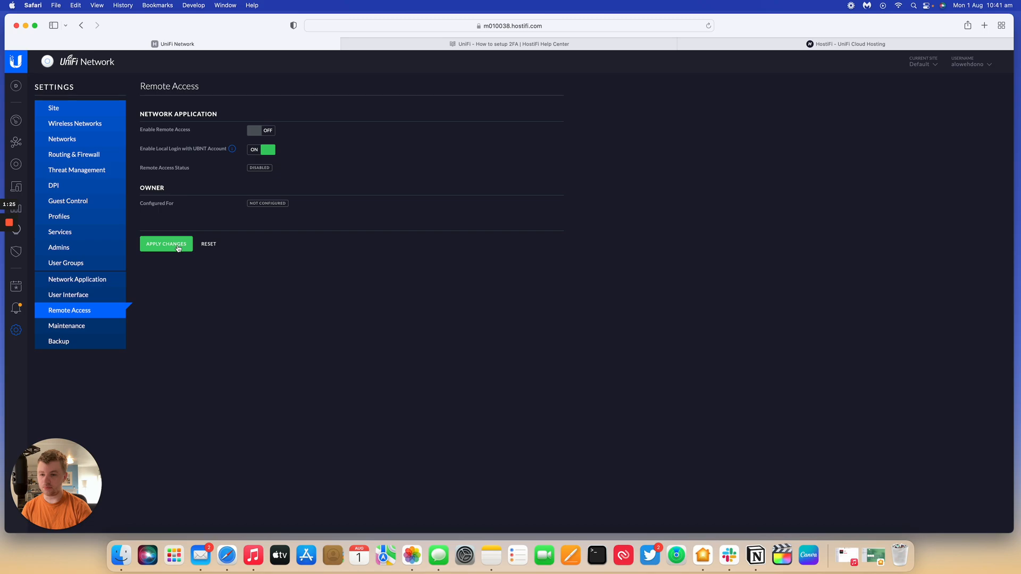
click(166, 244)
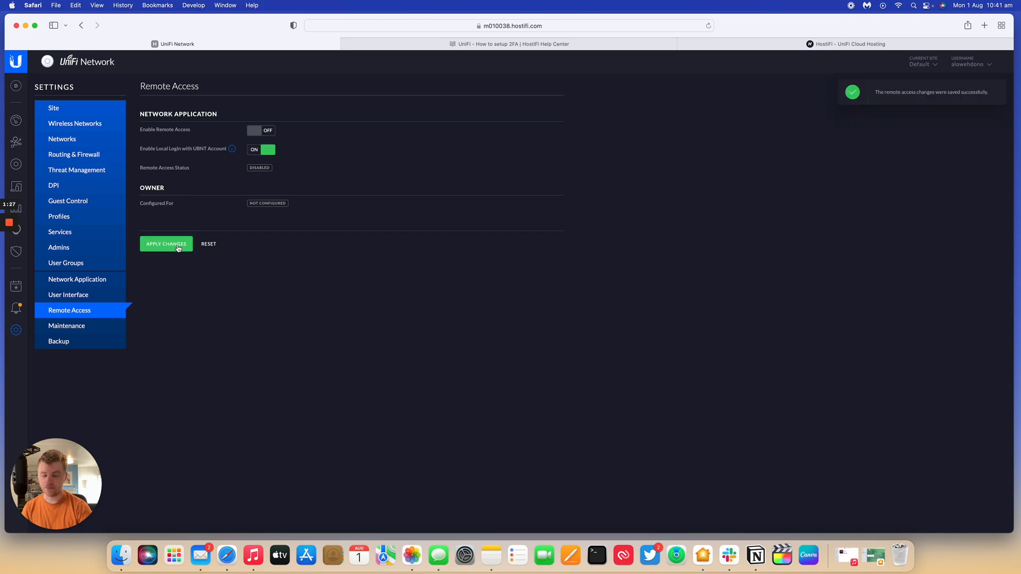
mouse_move(232, 148)
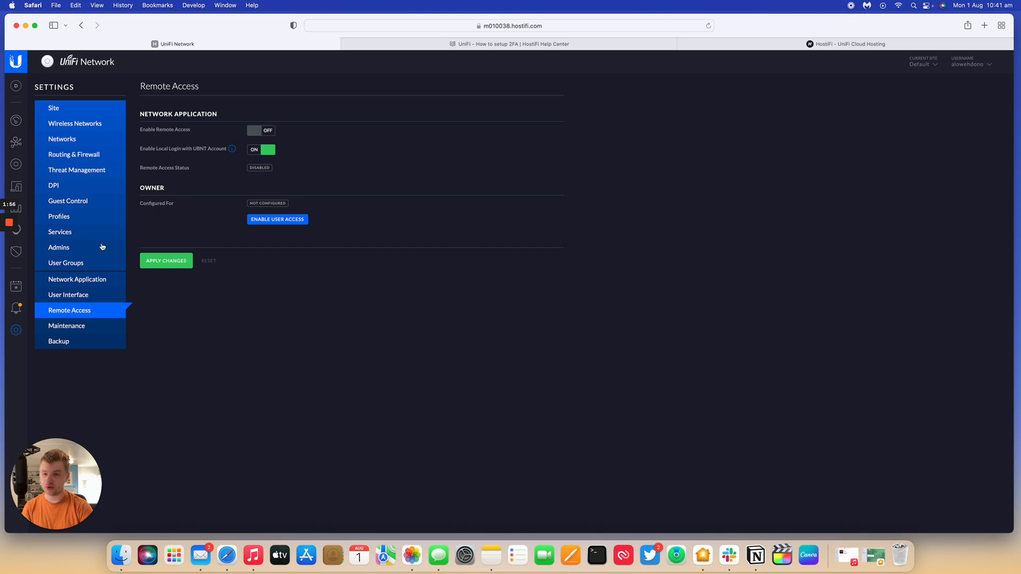
click(58, 247)
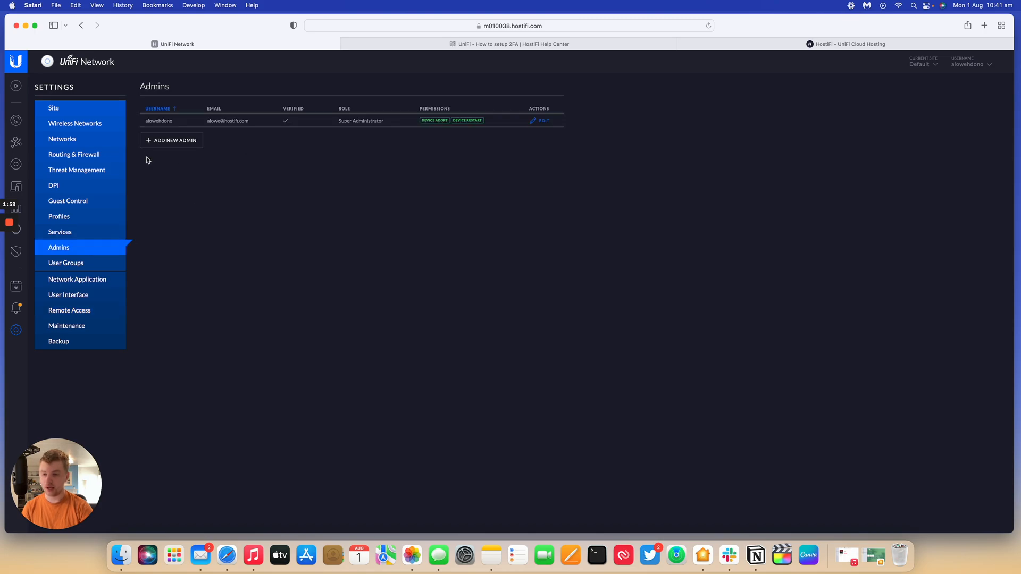
click(170, 140)
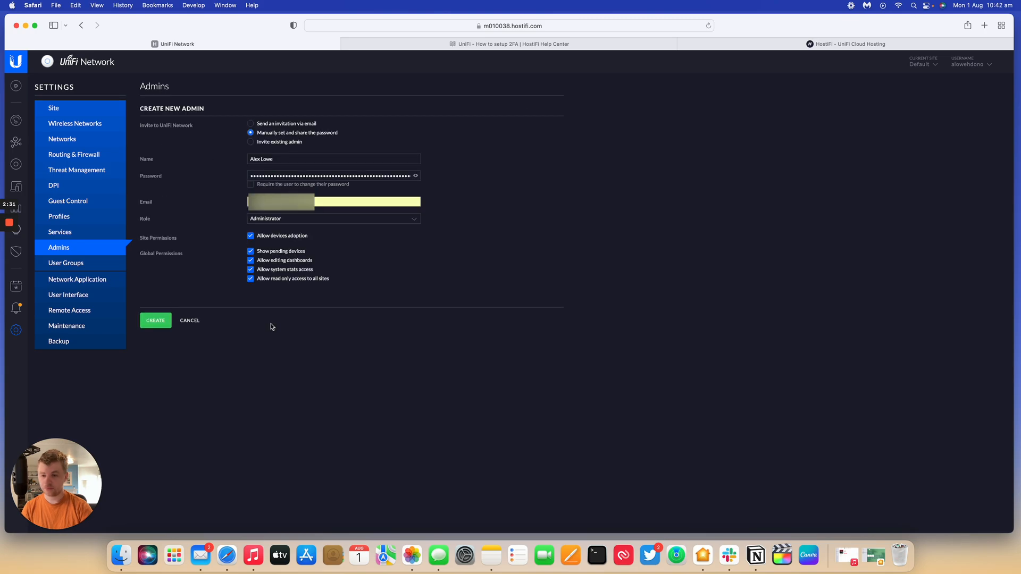
mouse_move(319, 149)
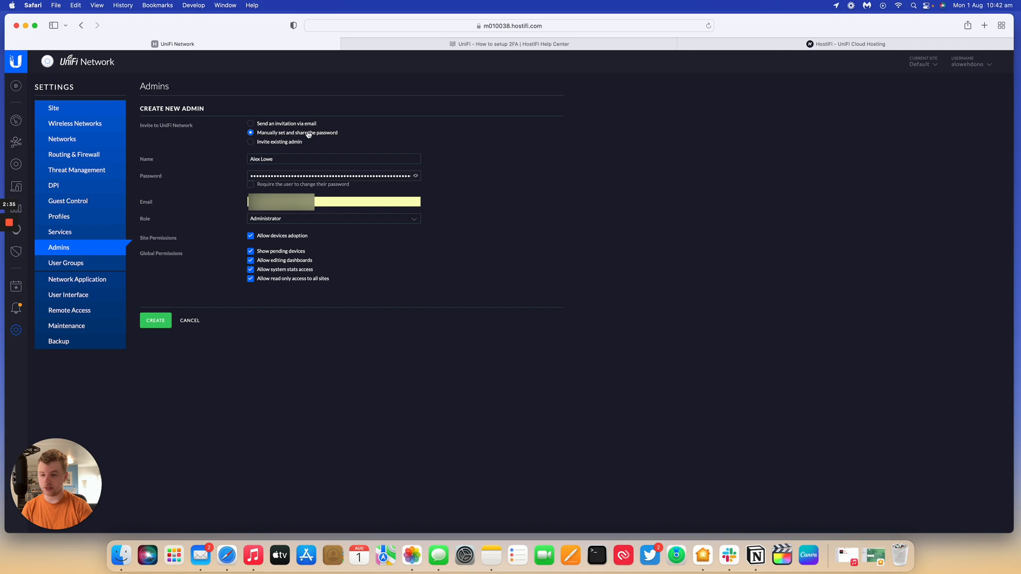
click(155, 320)
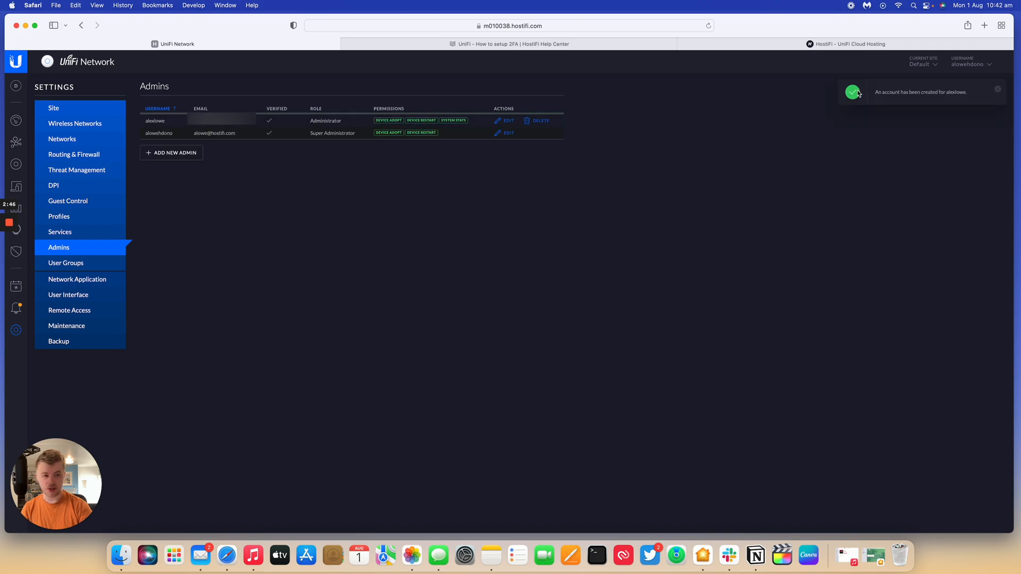
click(970, 64)
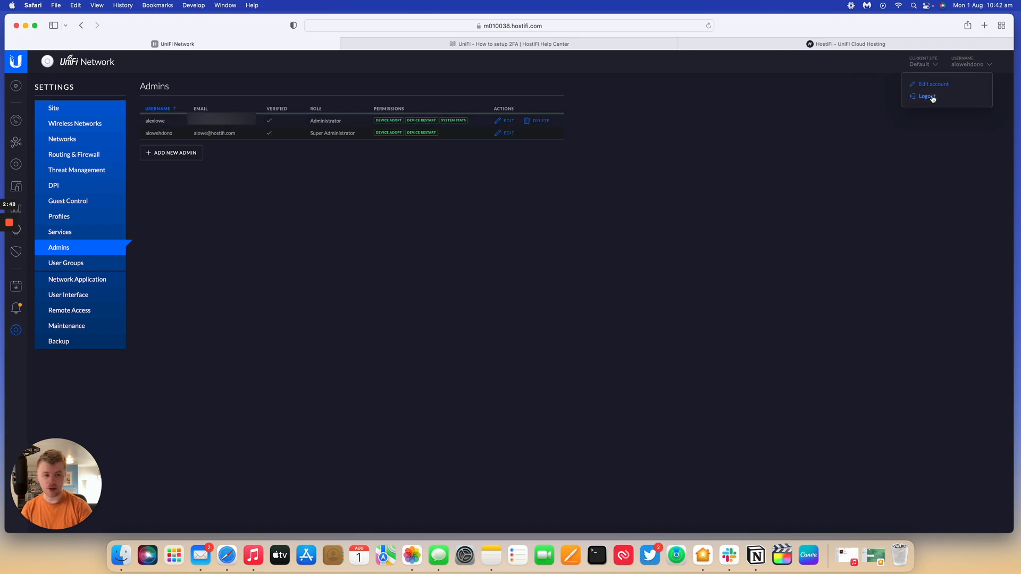
click(925, 95)
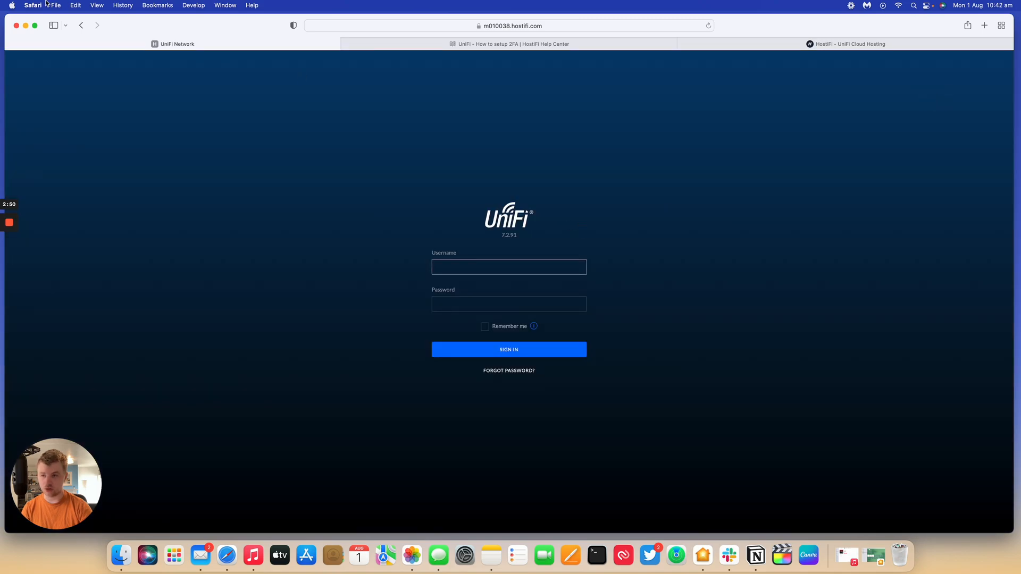
click(508, 349)
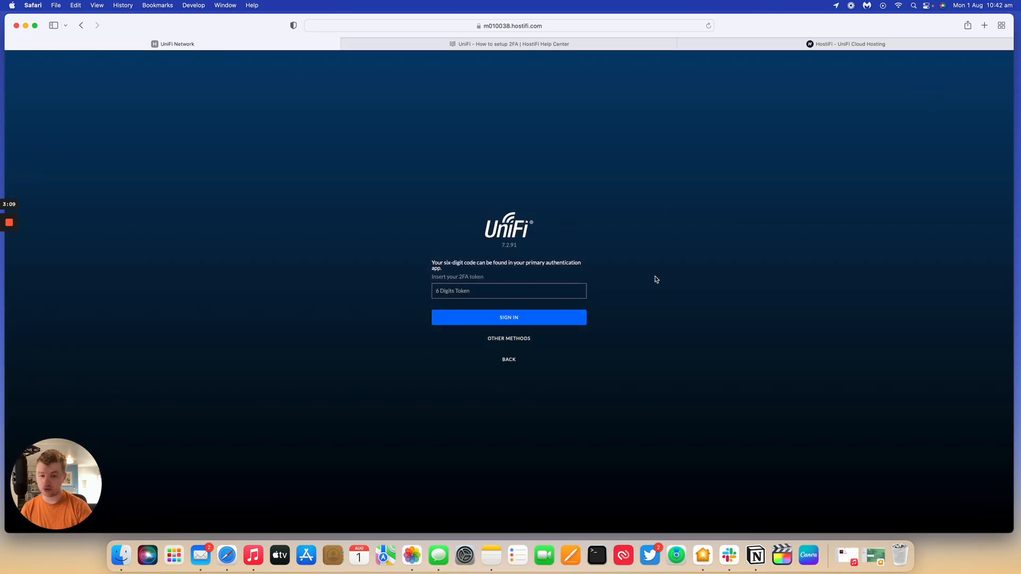
mouse_move(424, 175)
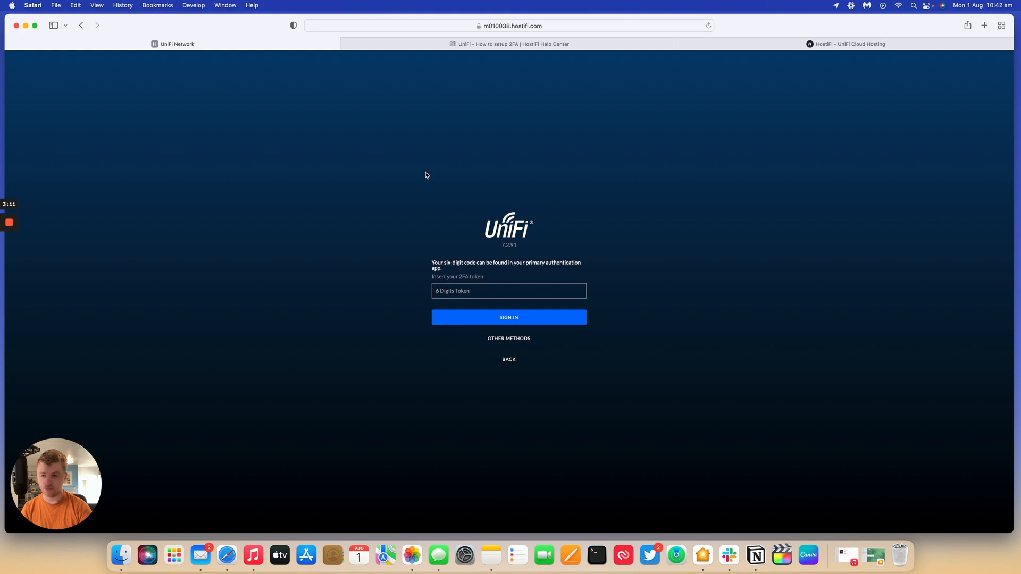
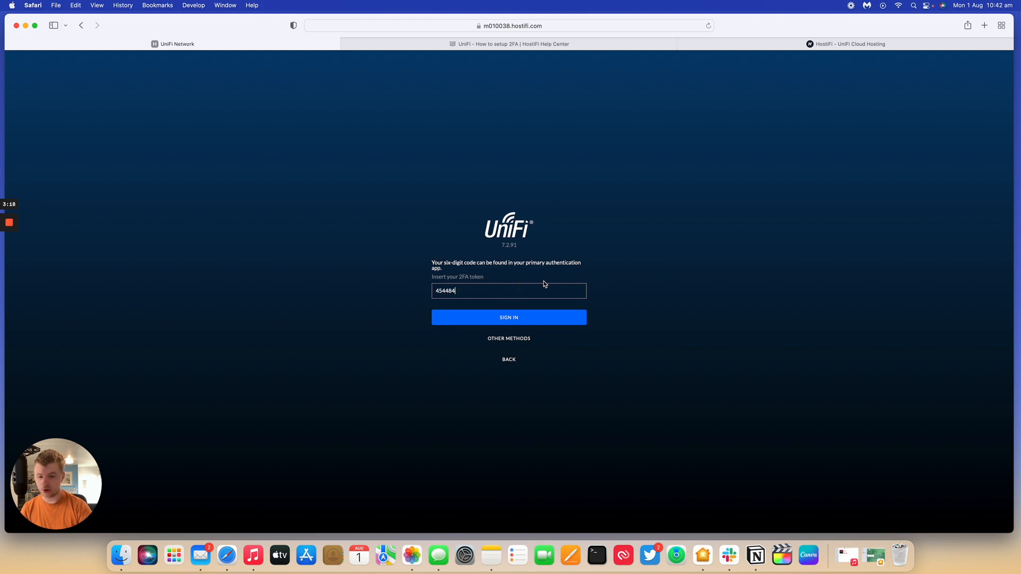
click(508, 317)
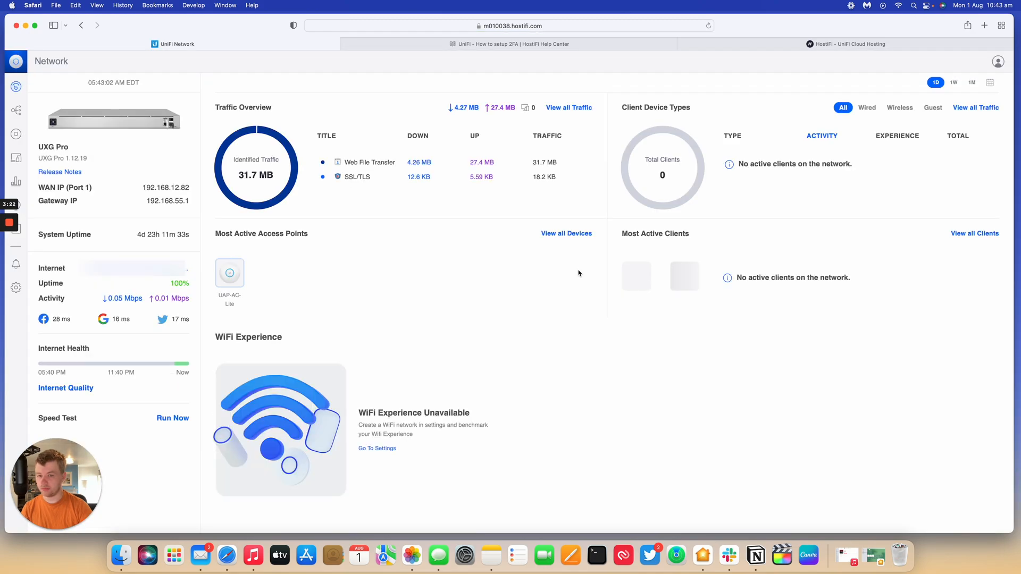
mouse_move(338, 95)
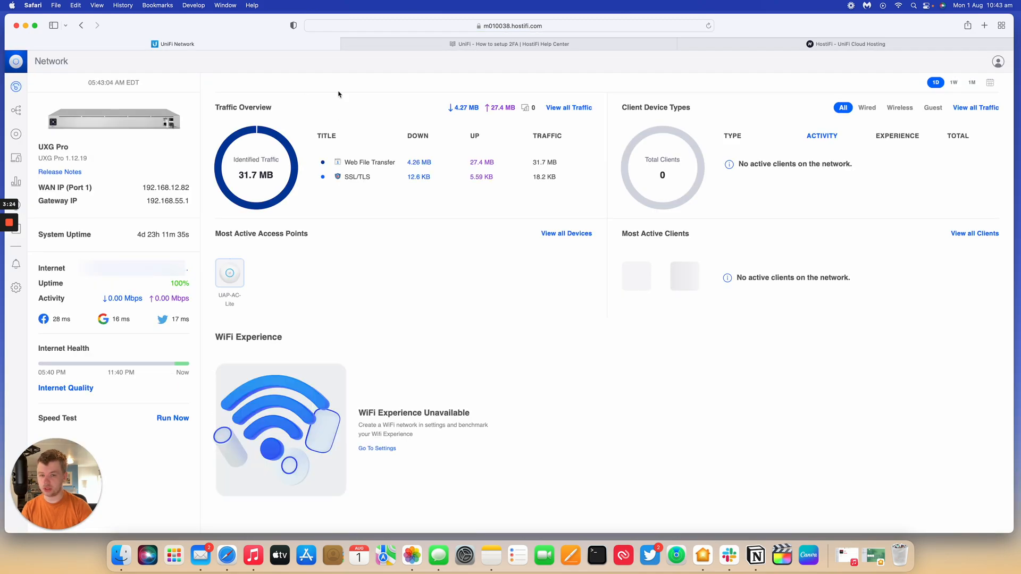
click(510, 44)
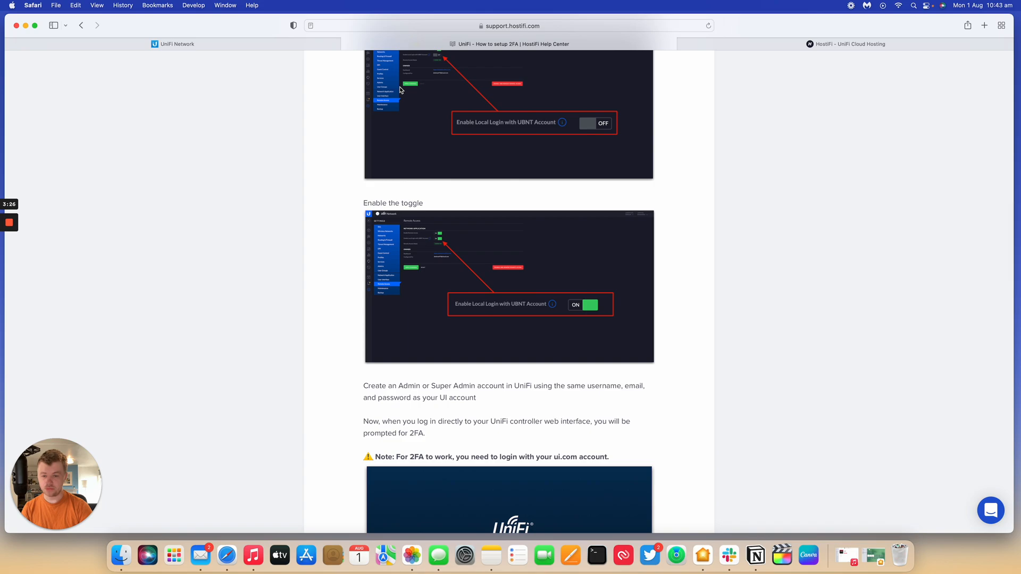
click(174, 43)
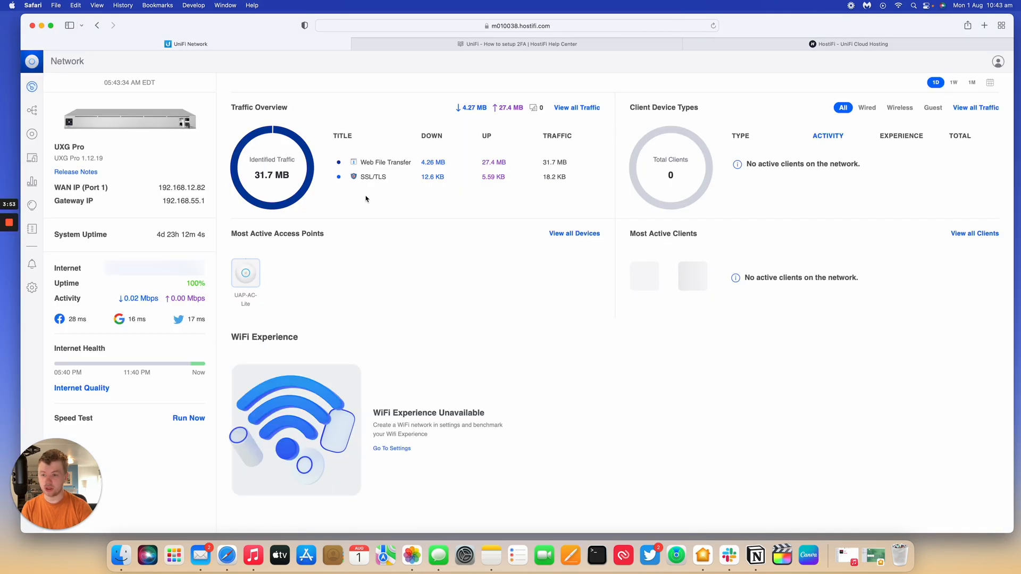
mouse_move(393, 197)
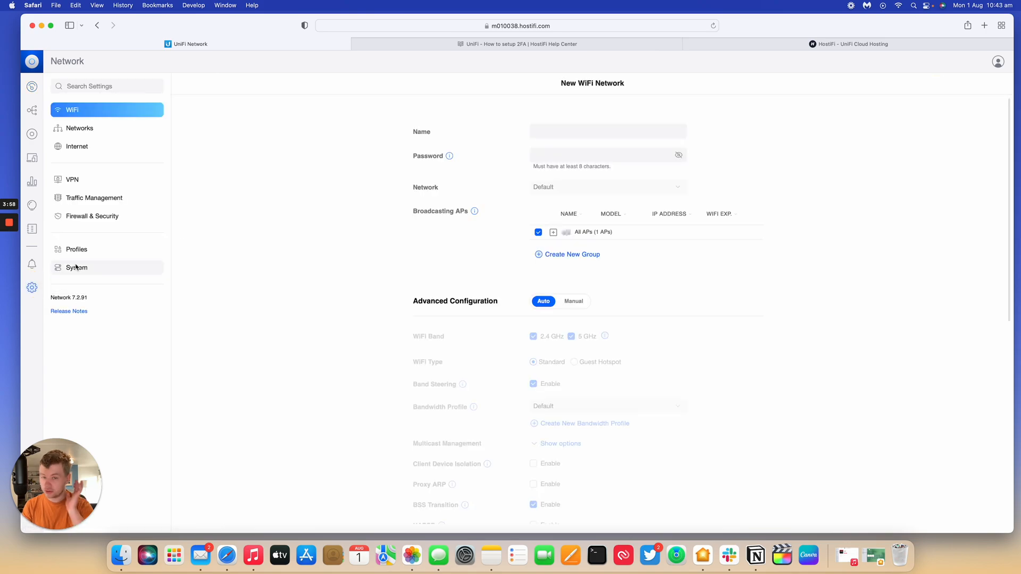
mouse_move(125, 267)
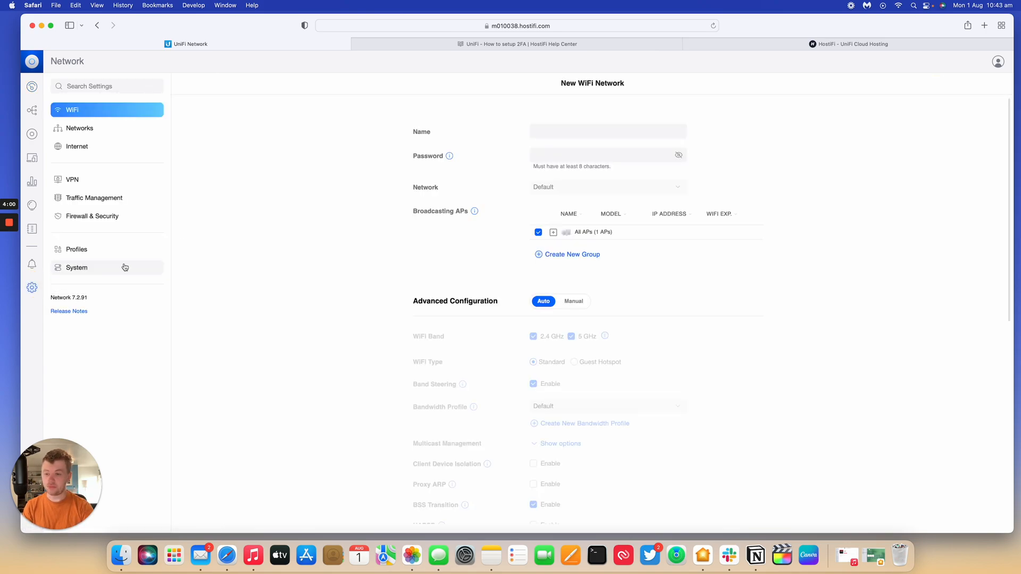
- Tick 'Sync Local Admin with Ubiquiti SSO' in System settings and apply it
click(76, 267)
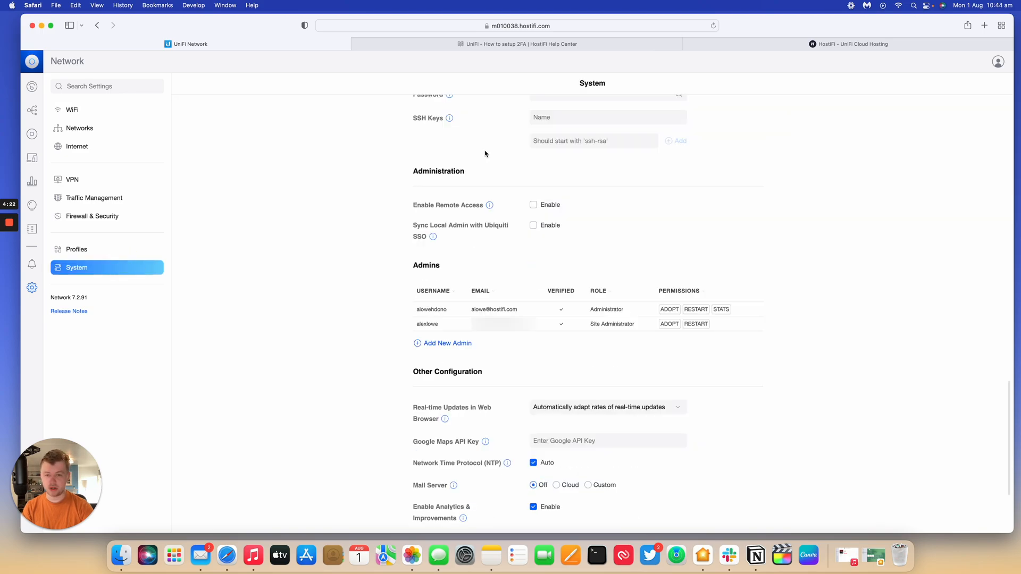
mouse_move(432, 233)
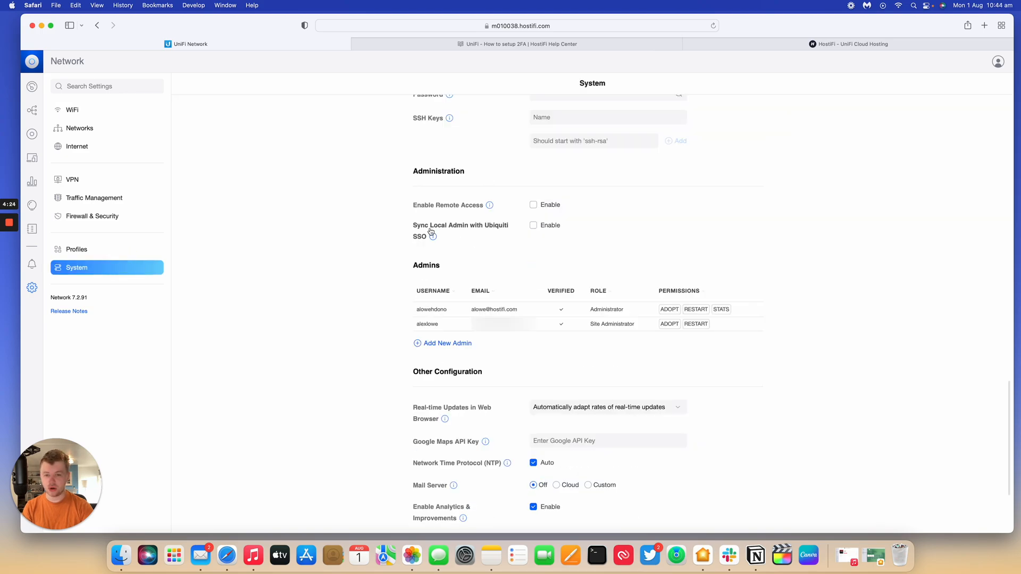
click(533, 225)
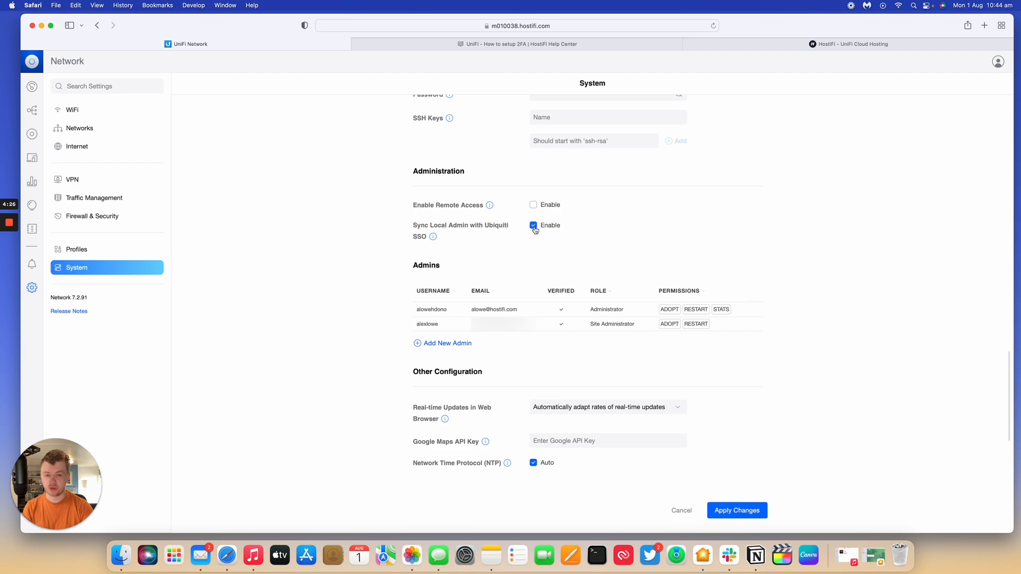
click(737, 510)
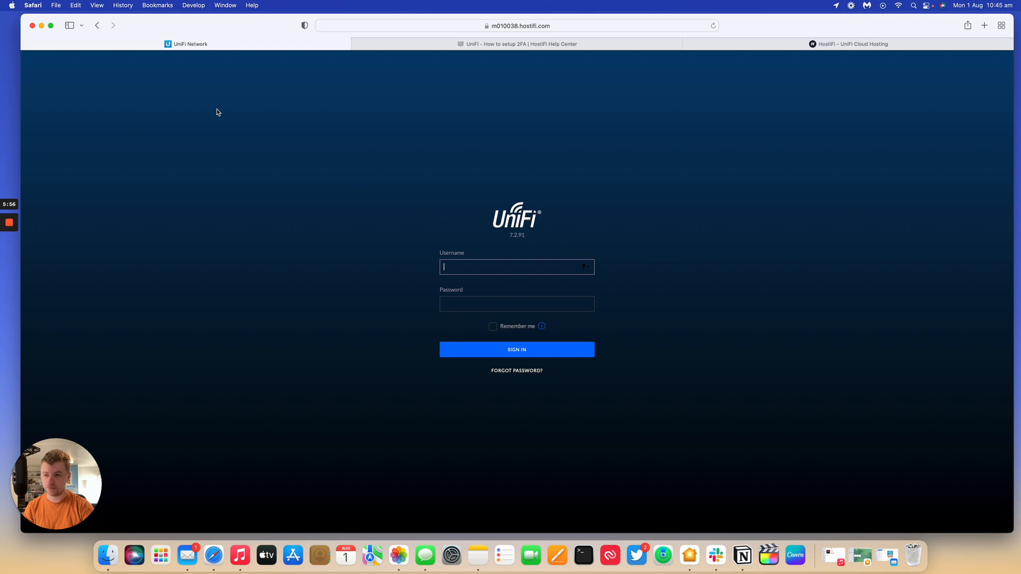
- Scroll through the 2FA article's new and legacy interface steps
click(516, 44)
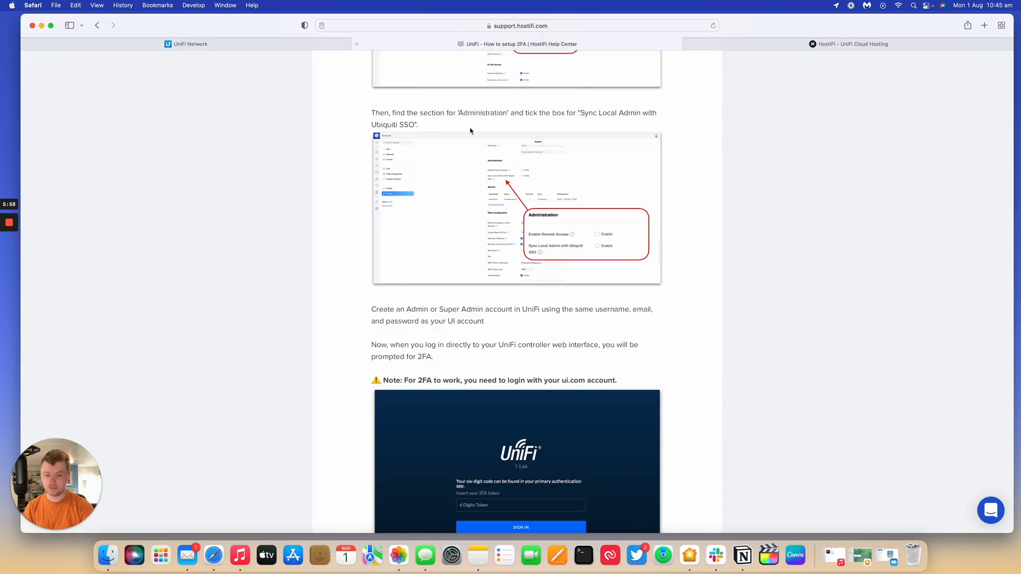
scroll(down, 3)
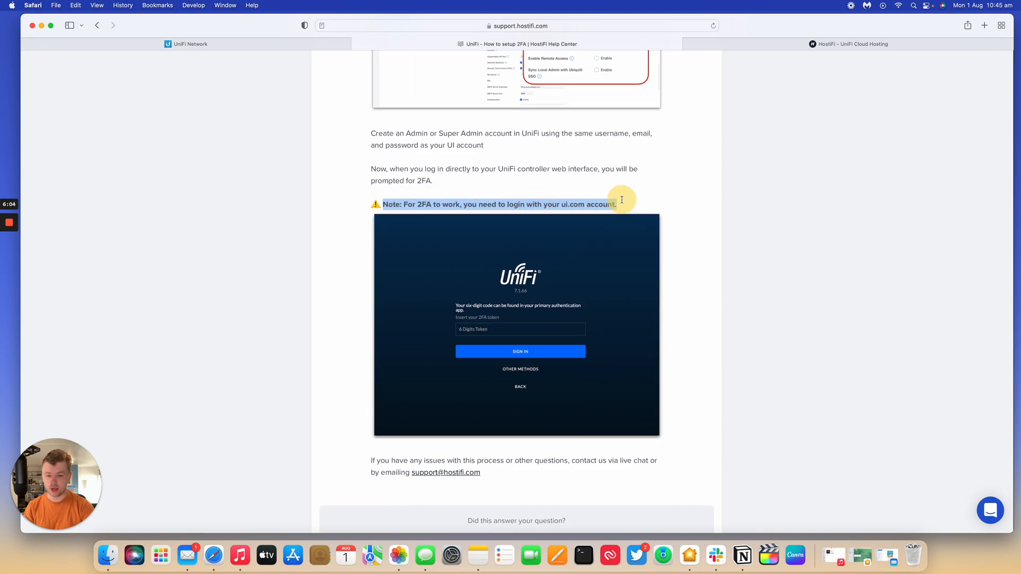
scroll(up, 3)
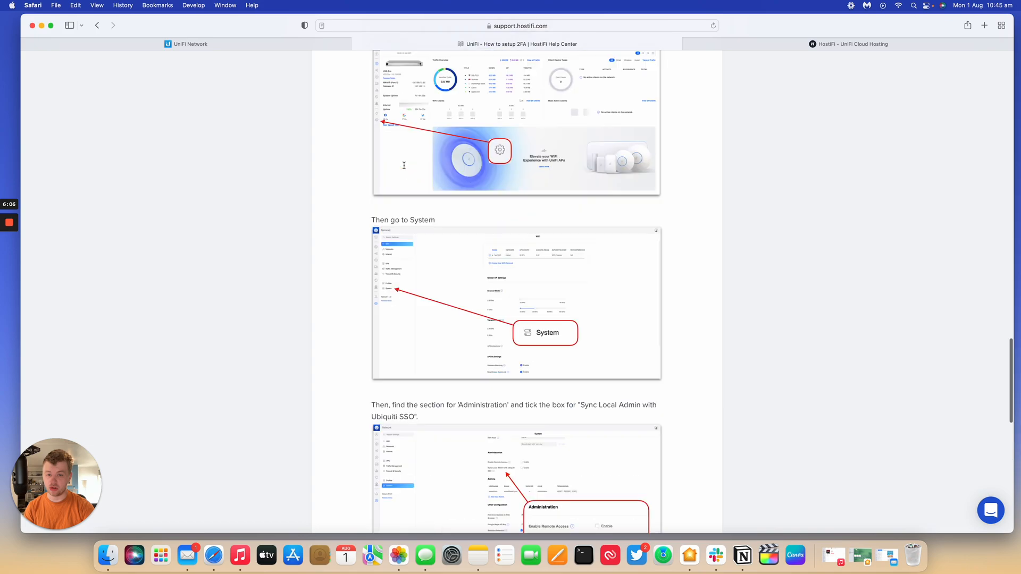
scroll(up, 3)
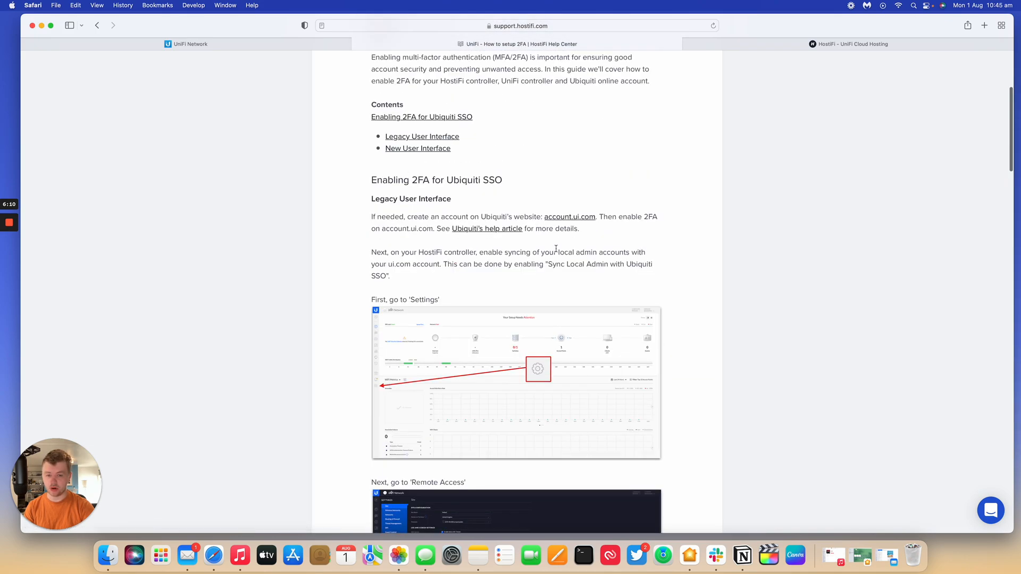
scroll(down, 3)
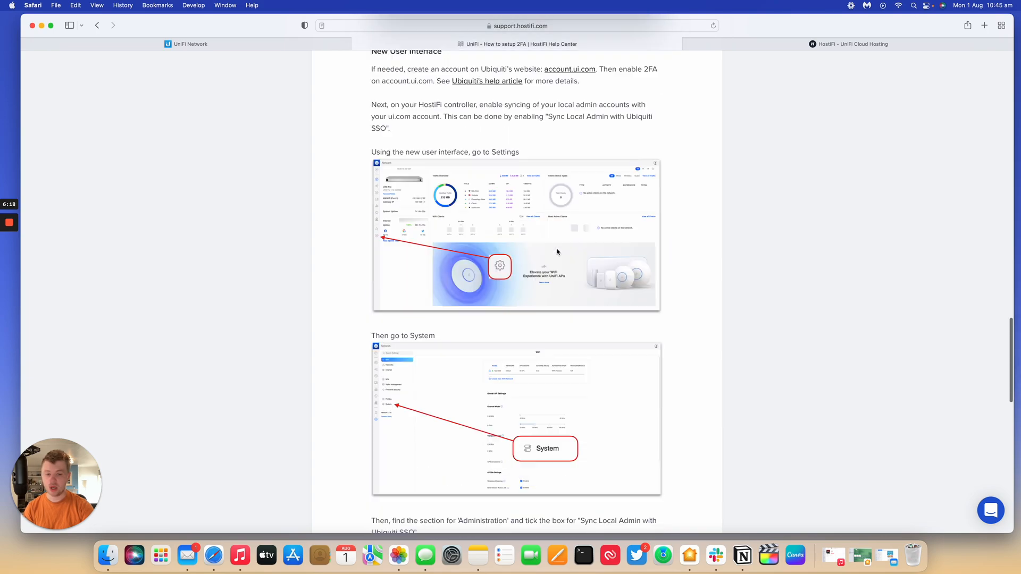
scroll(down, 3)
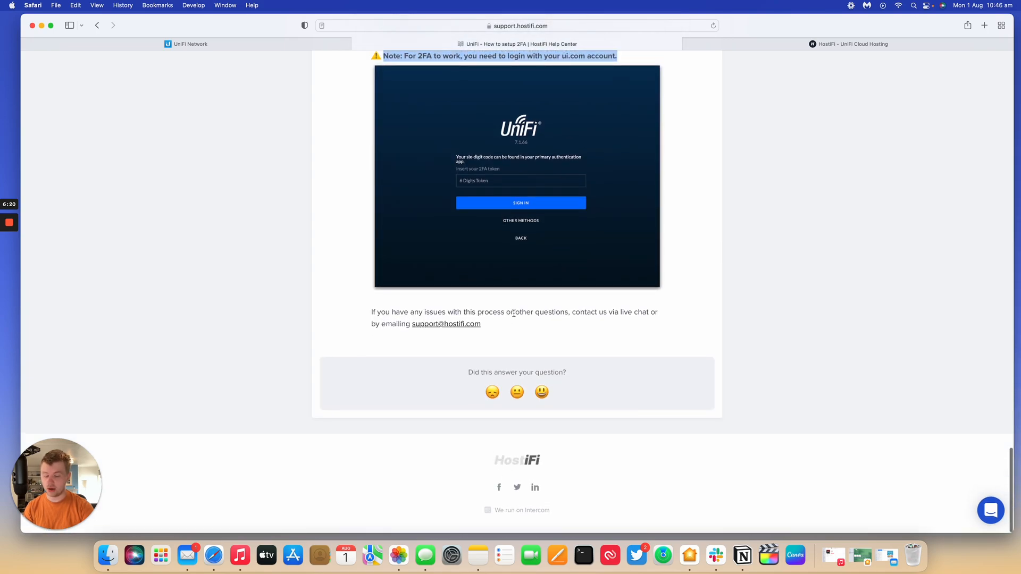
mouse_move(1009, 514)
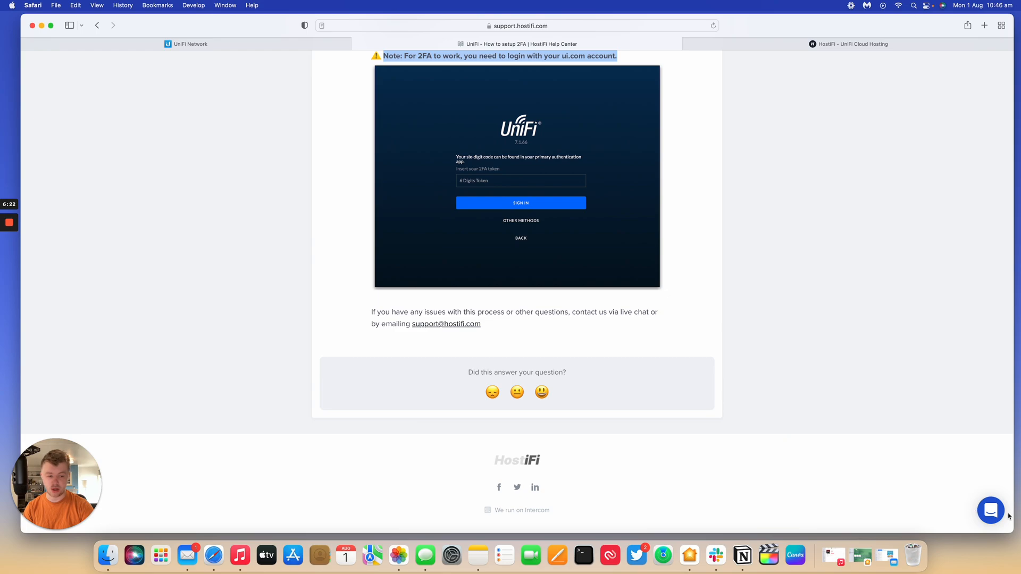
mouse_move(631, 361)
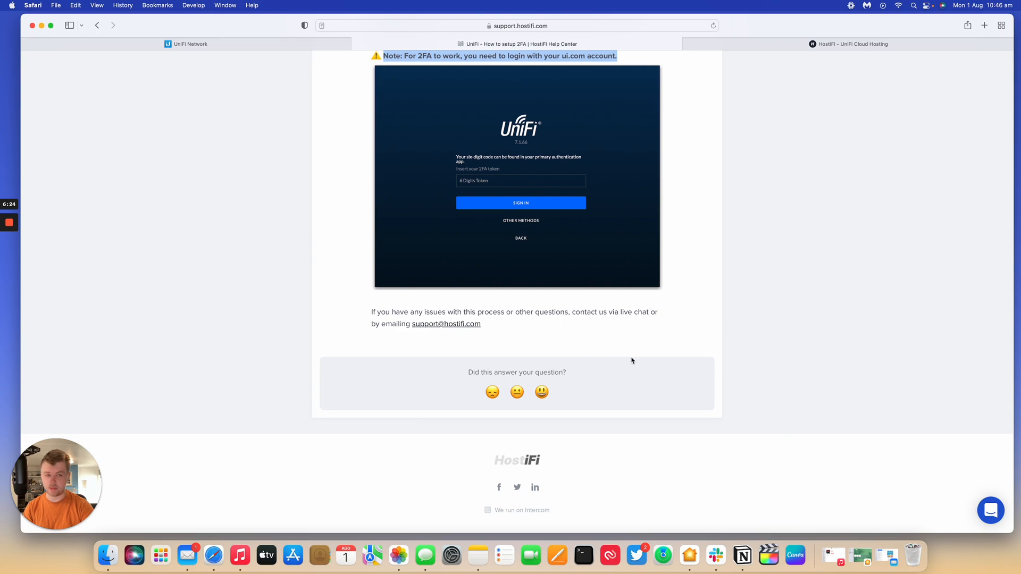
mouse_move(632, 350)
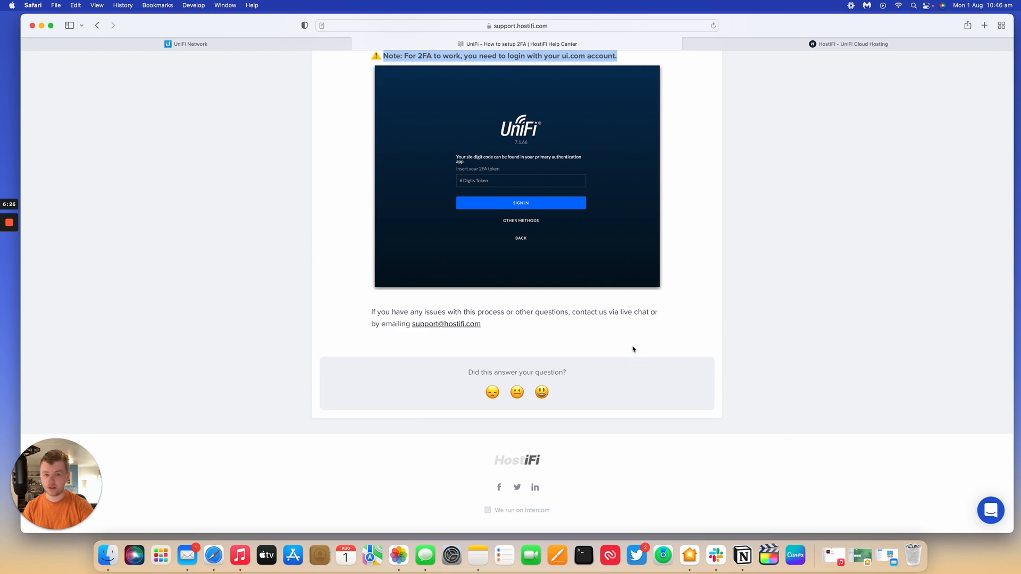
scroll(up, 3)
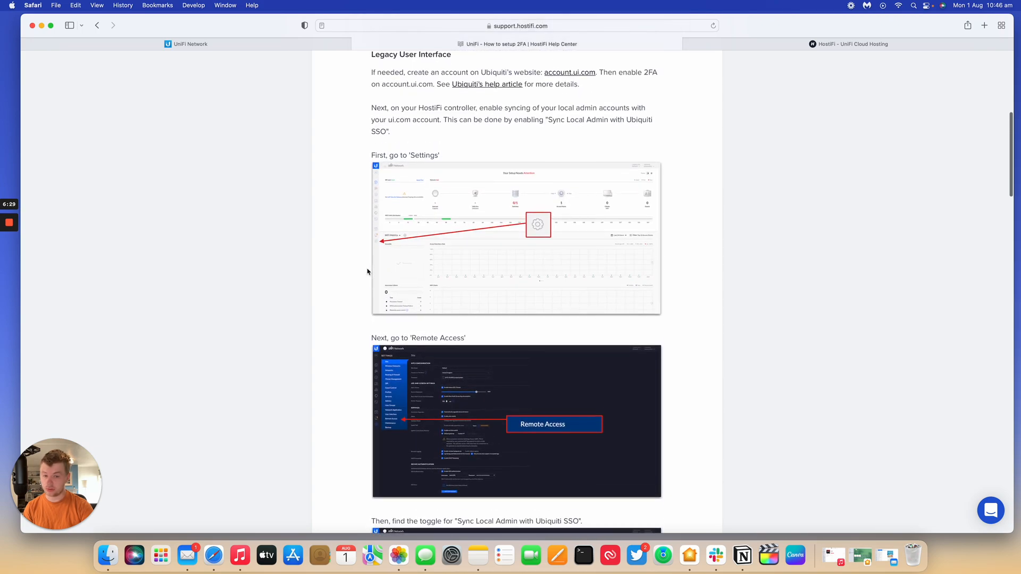
scroll(up, 3)
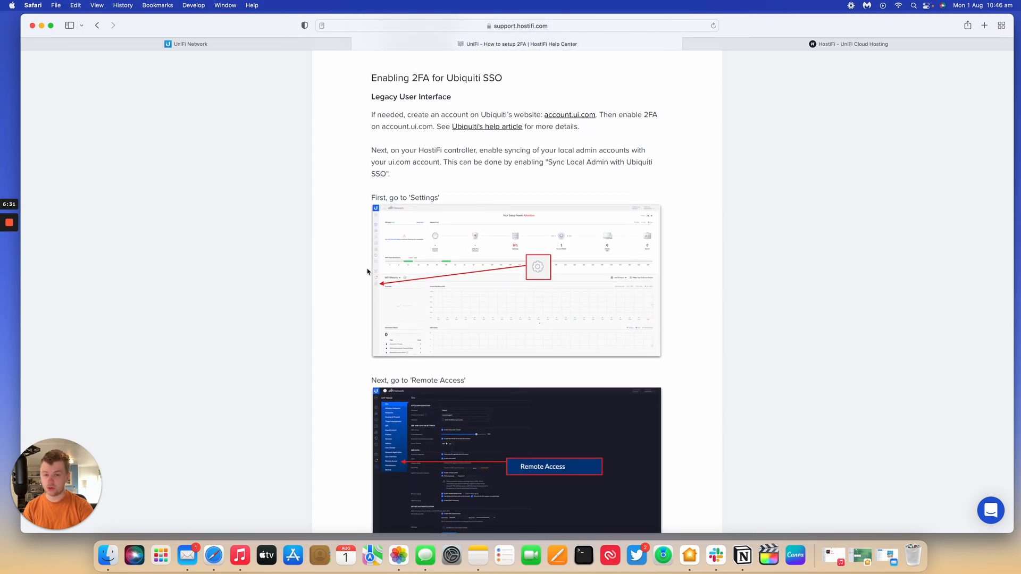